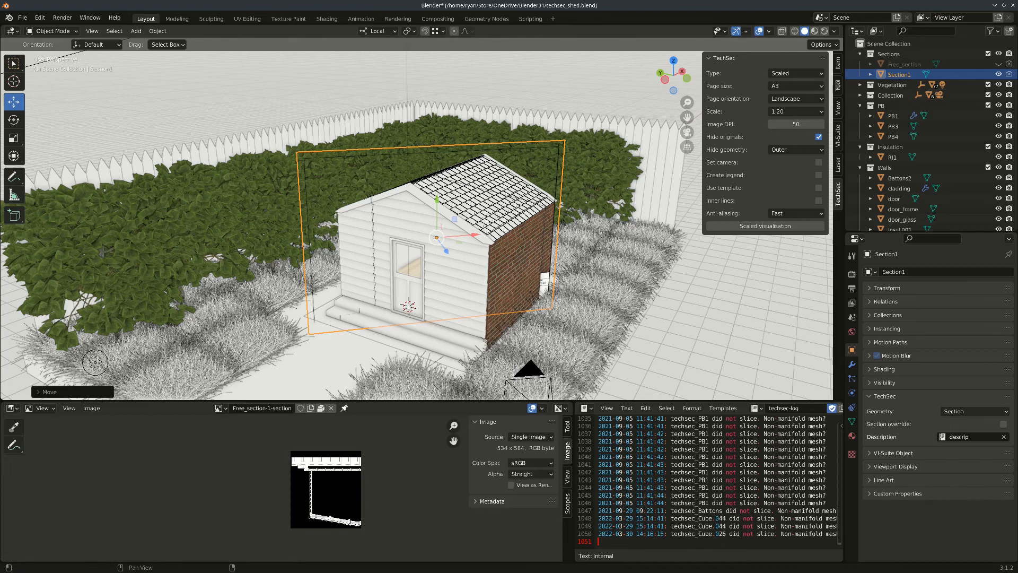
# Keep the Scaled section type and reselect the section plane
pyautogui.click(795, 73)
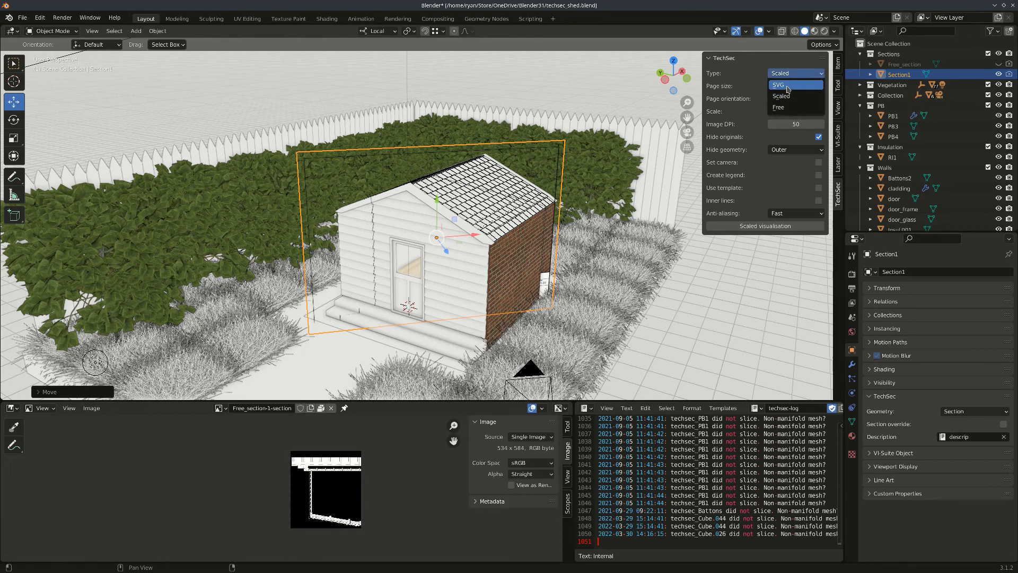
pyautogui.moveTo(792, 96)
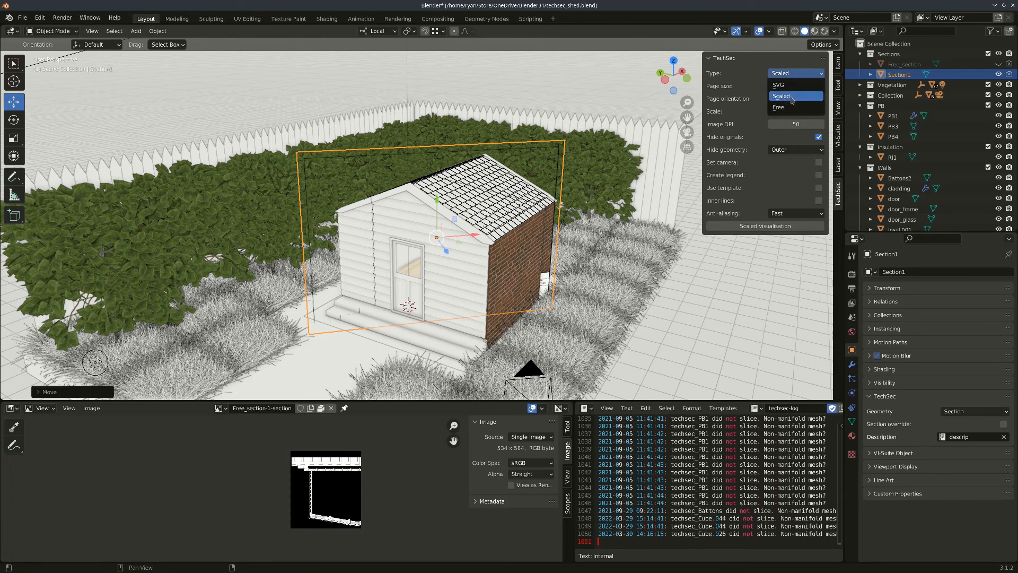
pyautogui.click(781, 96)
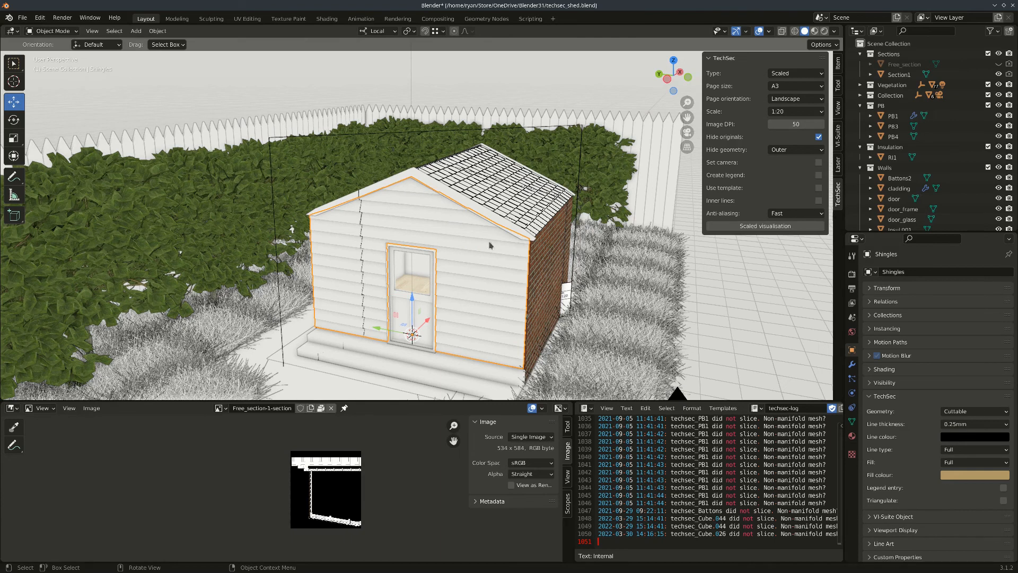
pyautogui.moveTo(872, 488)
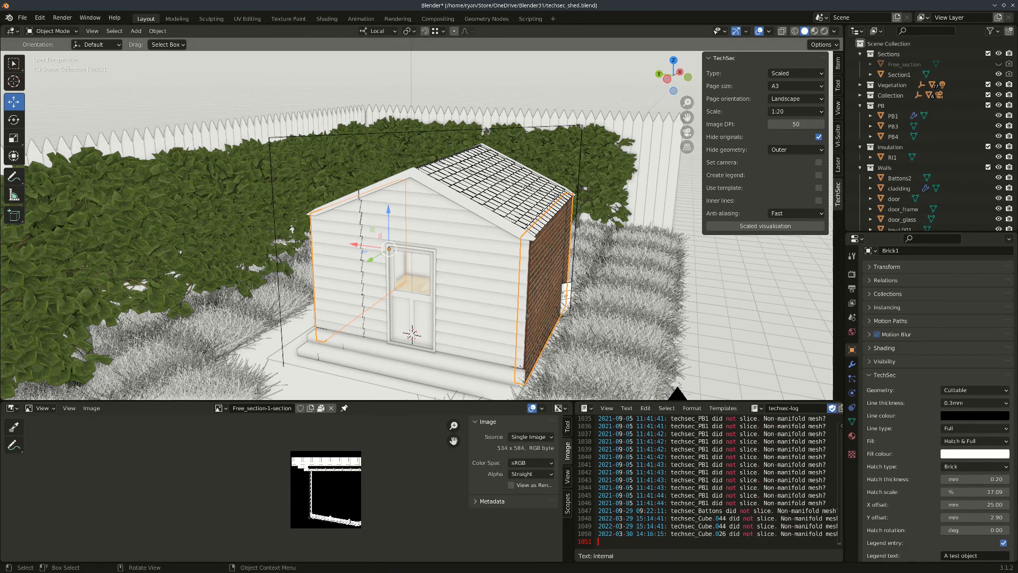
pyautogui.click(900, 74)
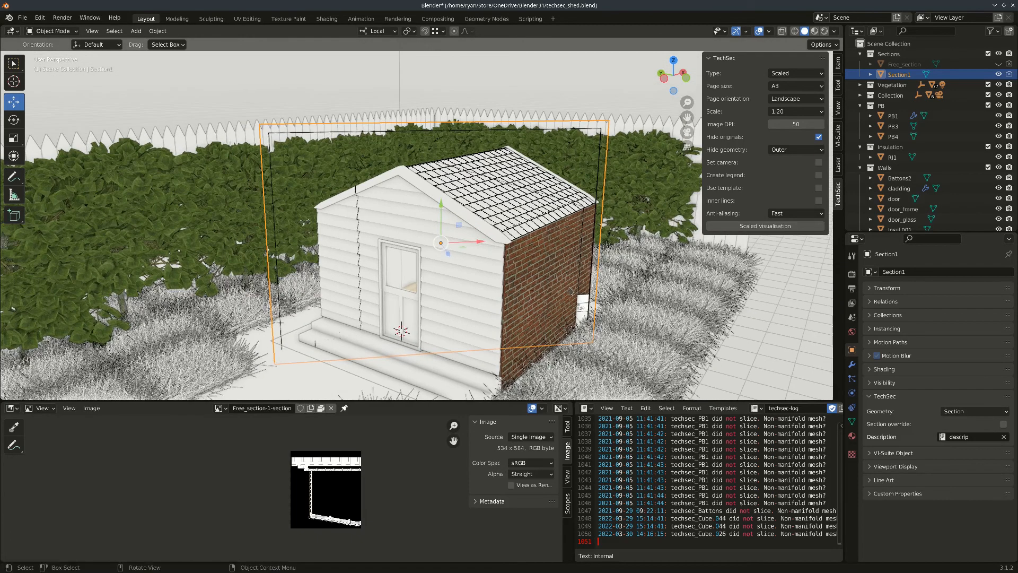
# Start the scaled visualisation and move Section1 to a new position
pyautogui.click(765, 225)
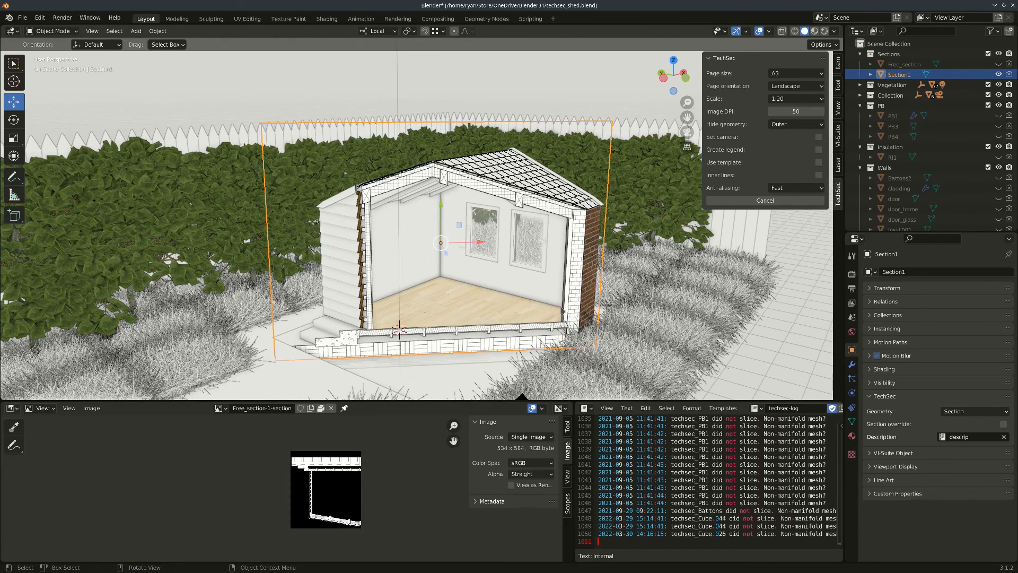
pyautogui.moveTo(506, 228)
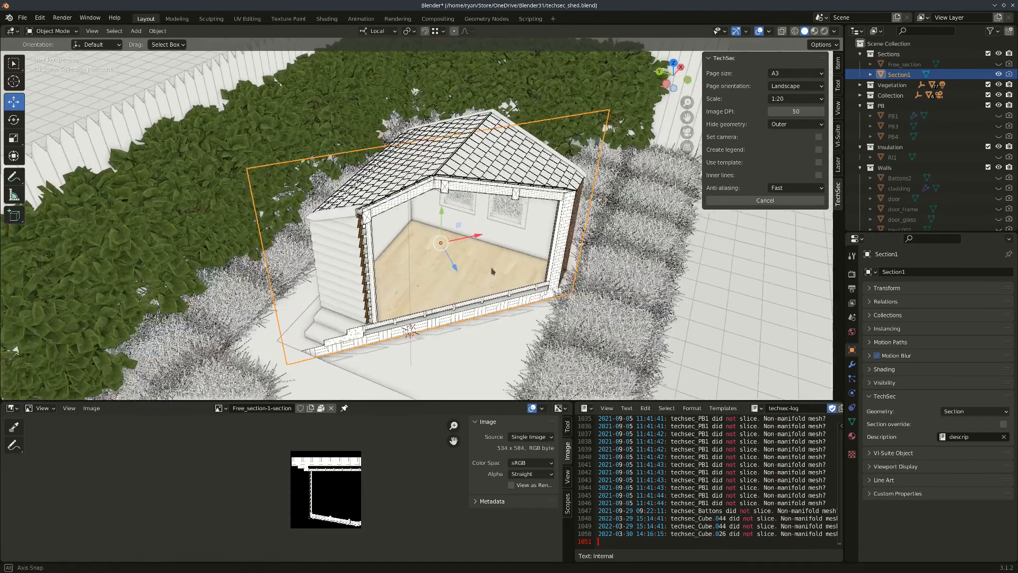
pyautogui.press('g')
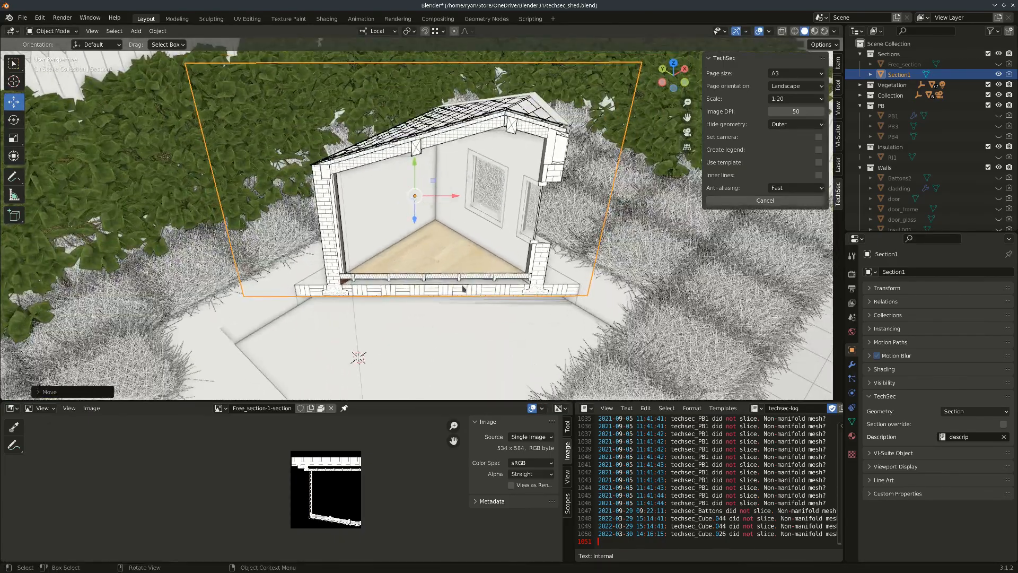
pyautogui.press('r')
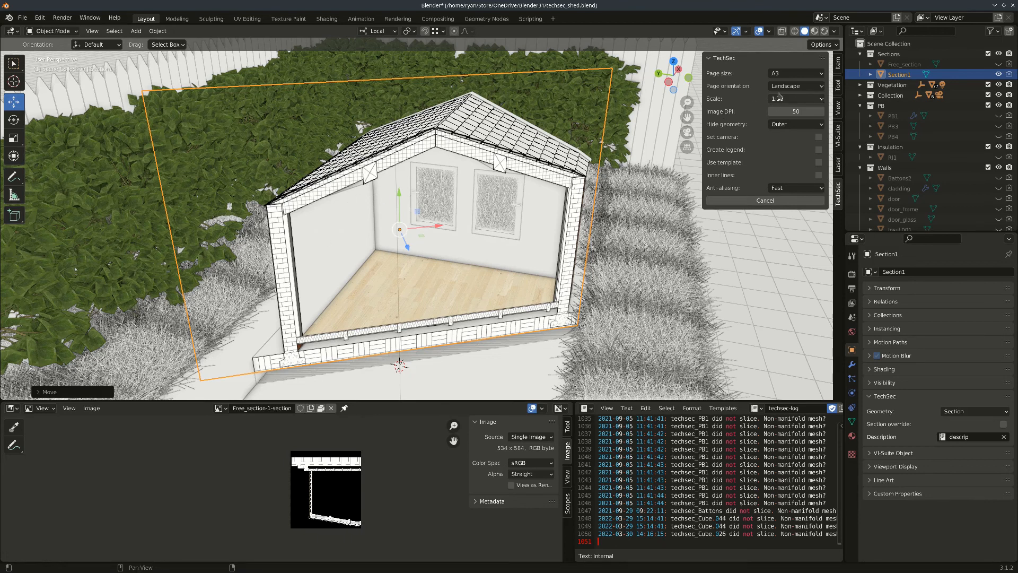
pyautogui.click(793, 72)
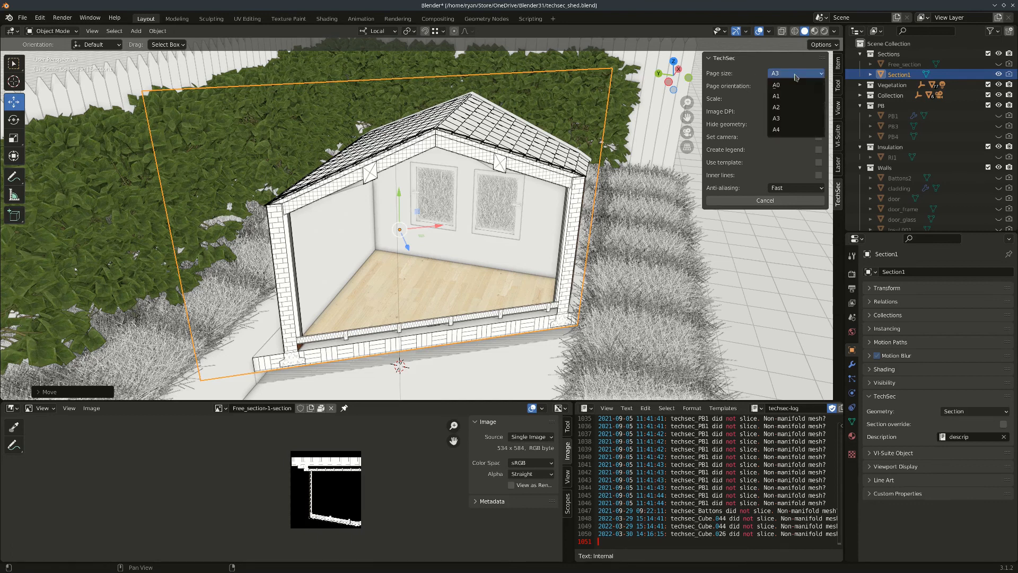
pyautogui.click(776, 107)
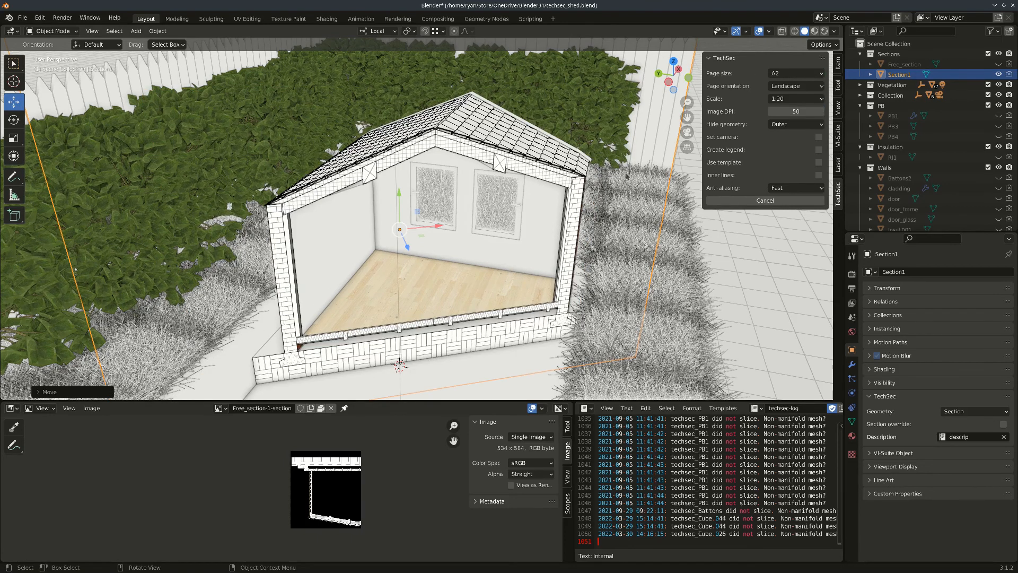
pyautogui.click(794, 73)
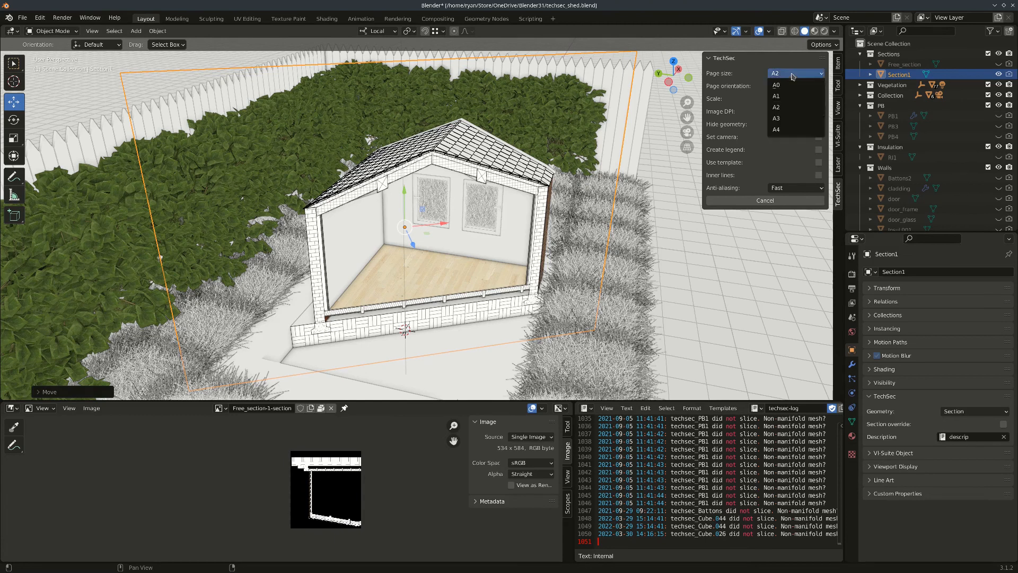
pyautogui.moveTo(776, 130)
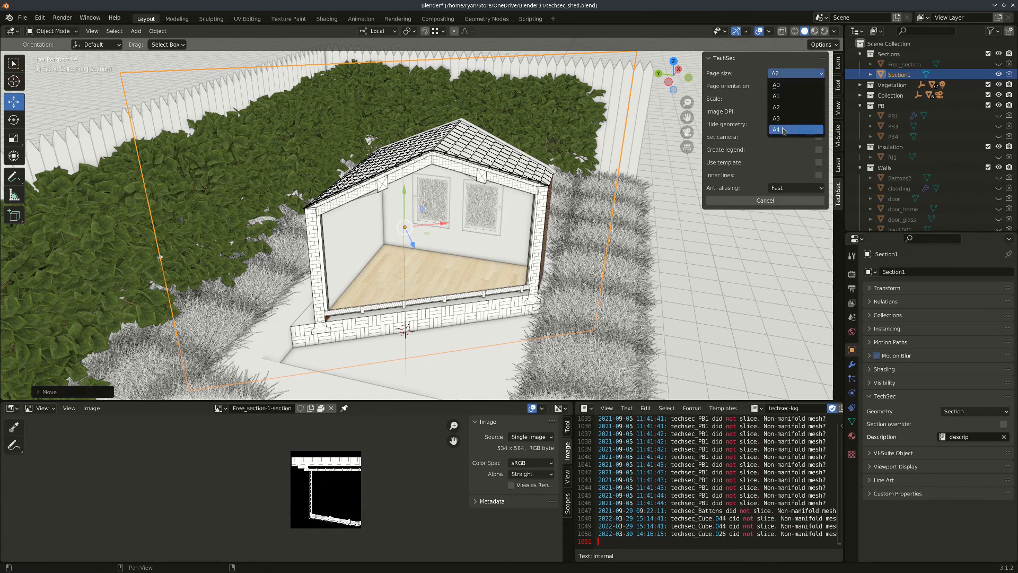
pyautogui.moveTo(795, 85)
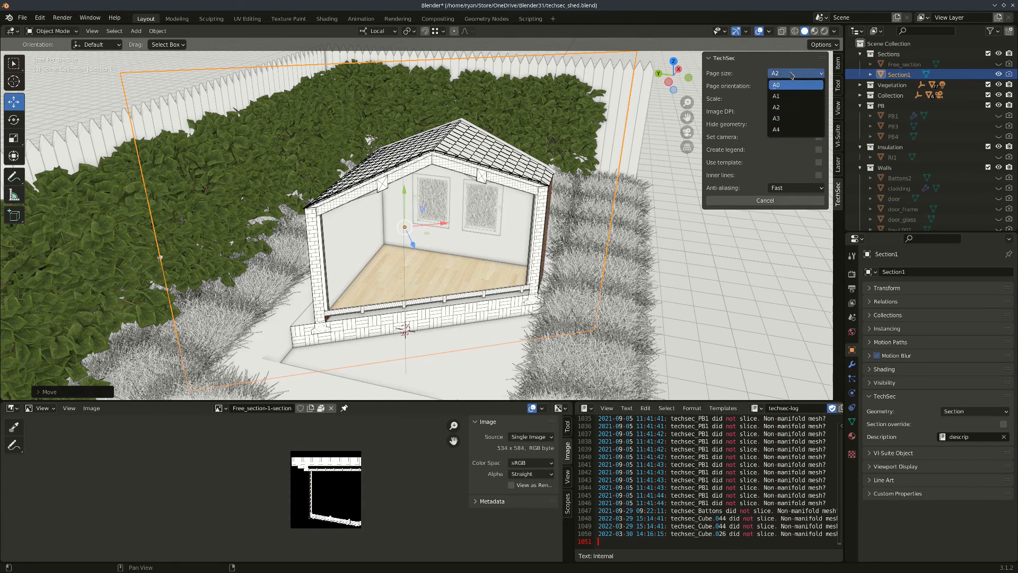
pyautogui.click(795, 86)
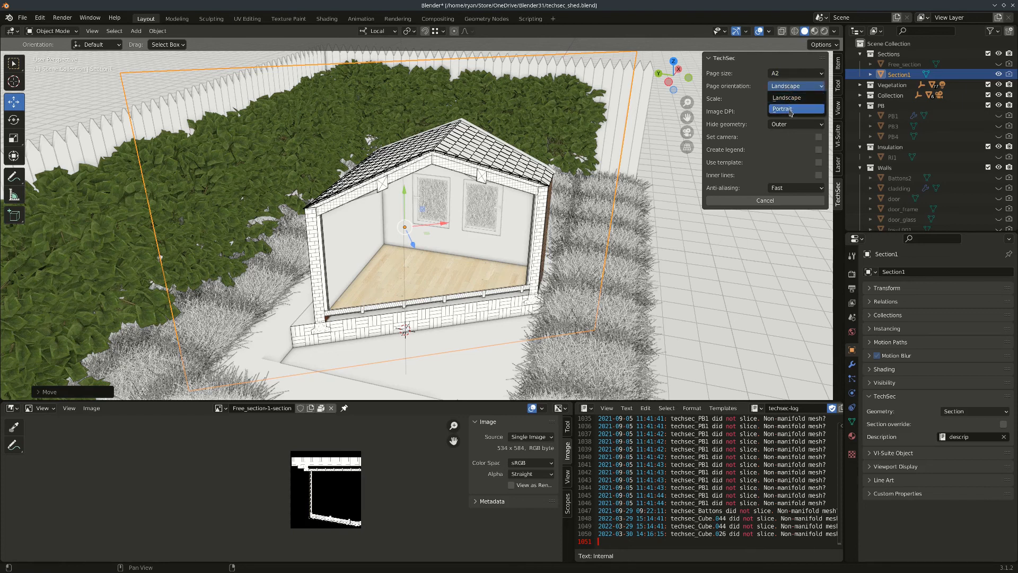
pyautogui.click(782, 108)
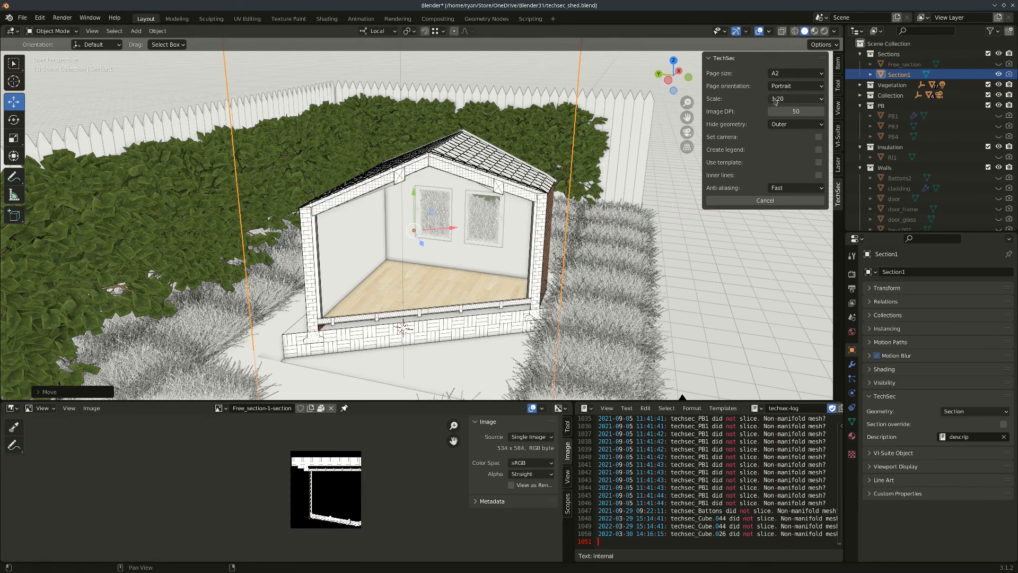
pyautogui.click(795, 73)
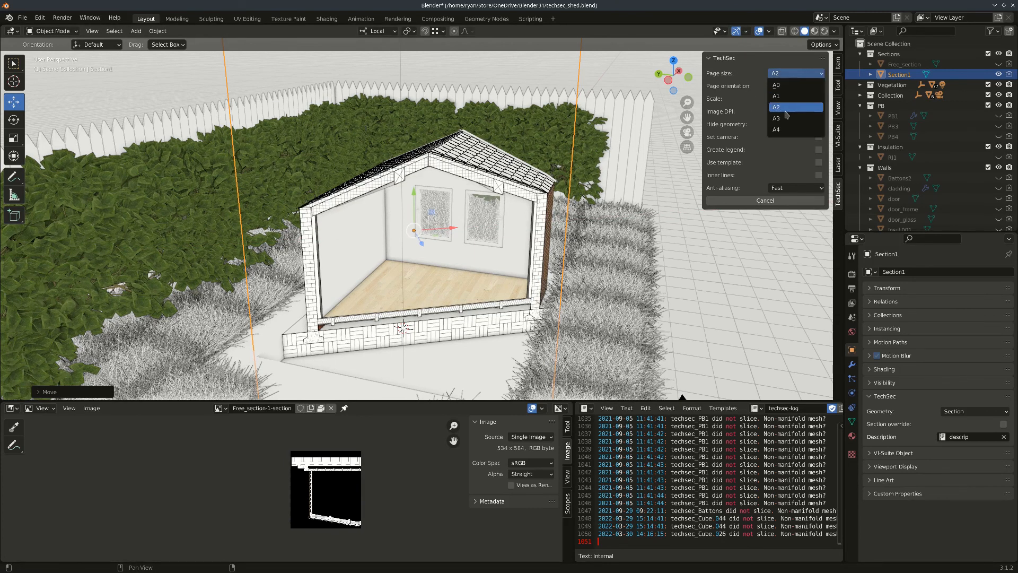
pyautogui.click(776, 118)
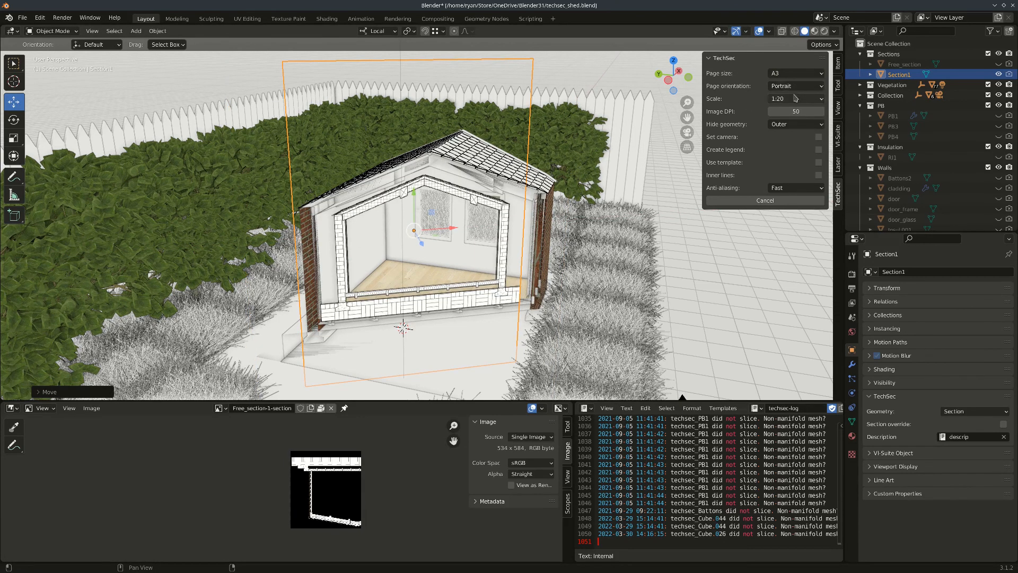
pyautogui.click(795, 86)
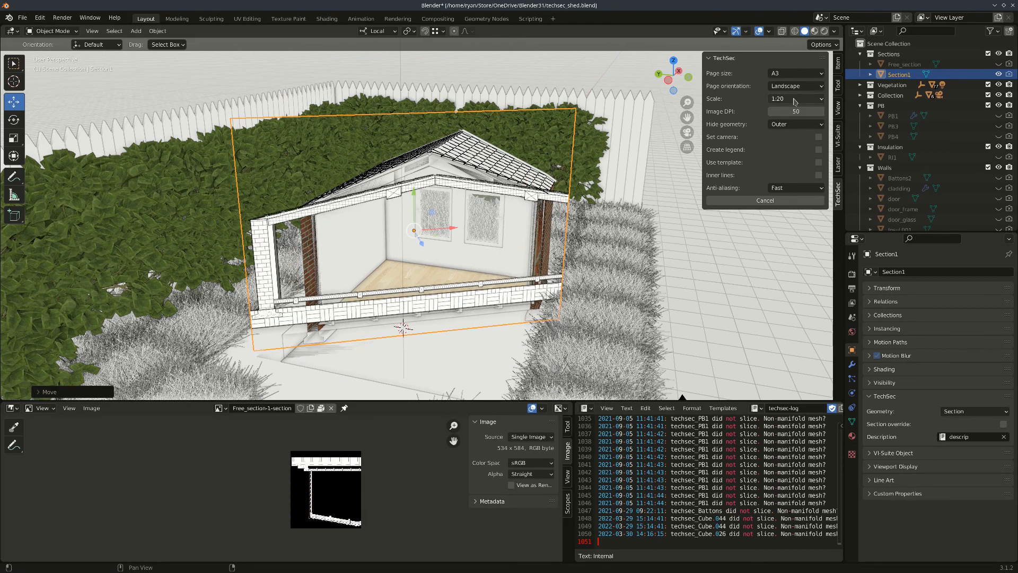
pyautogui.press('g')
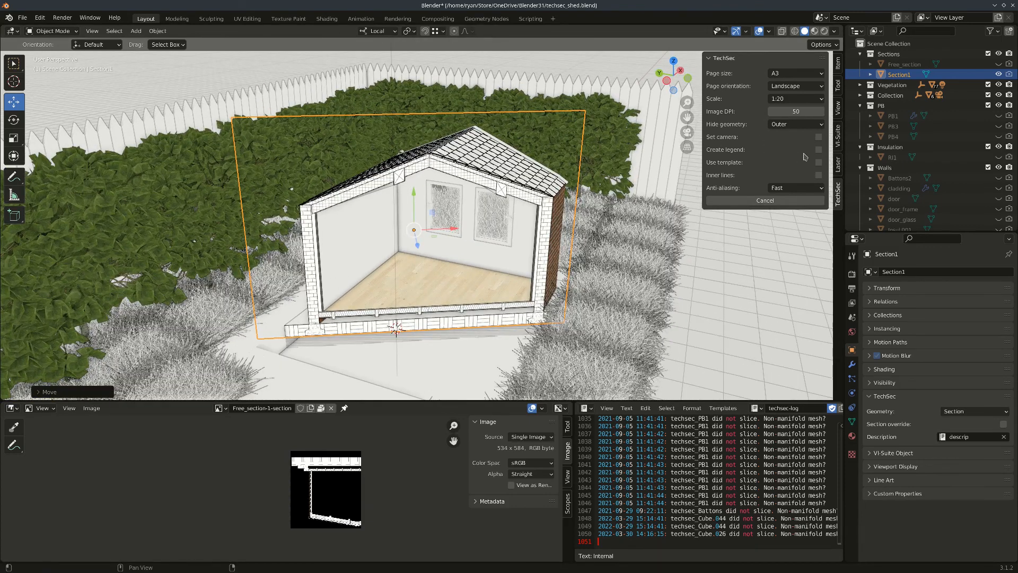
pyautogui.moveTo(805, 158)
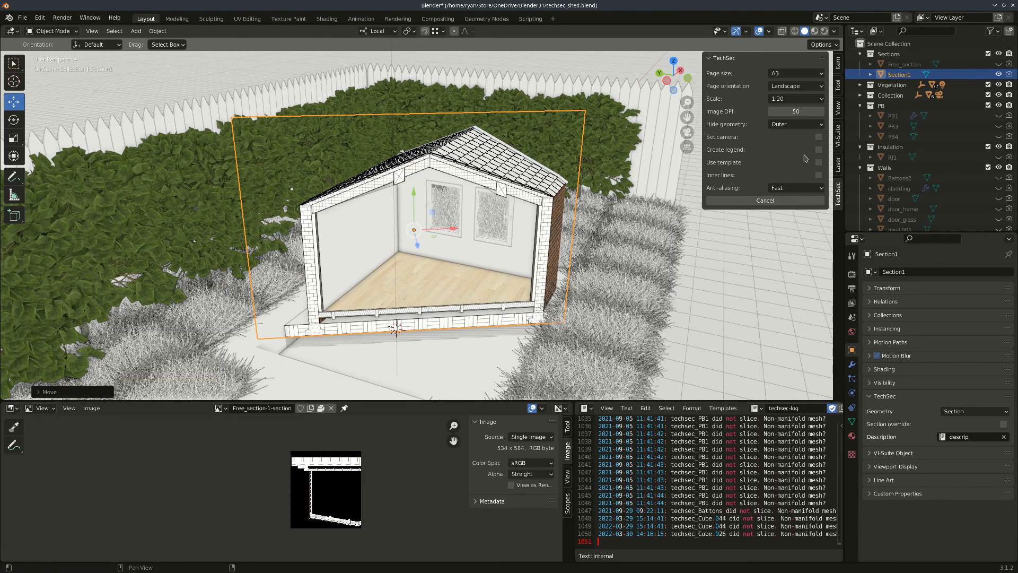
# Toggle Create legend on and off, then enable the title-block template
pyautogui.click(819, 150)
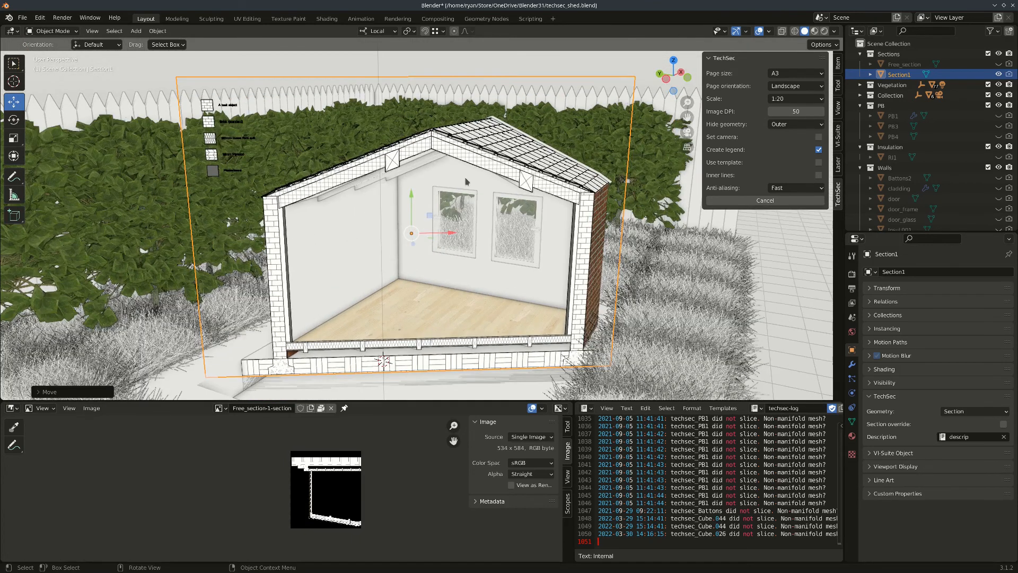
pyautogui.click(818, 150)
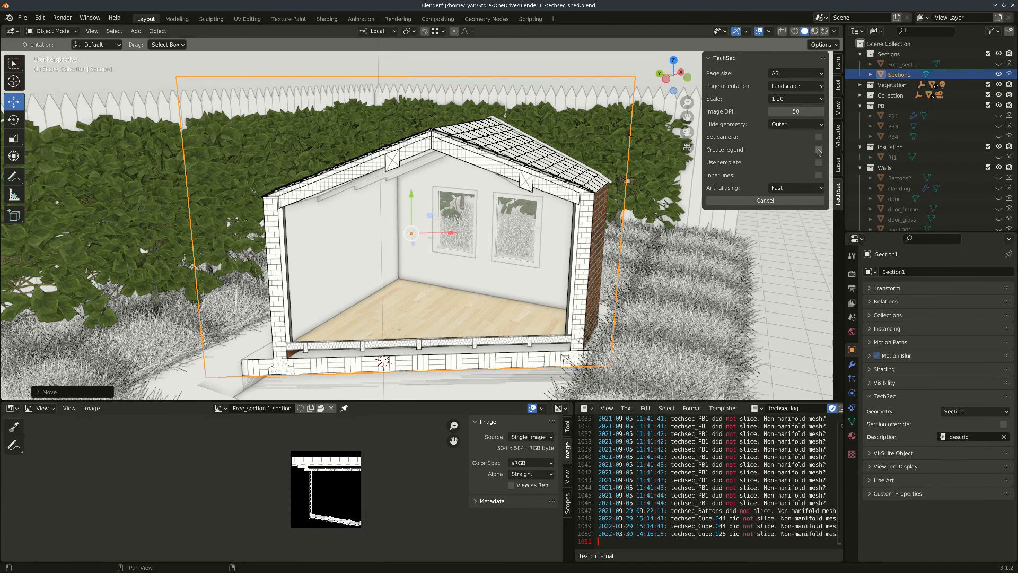
pyautogui.click(819, 162)
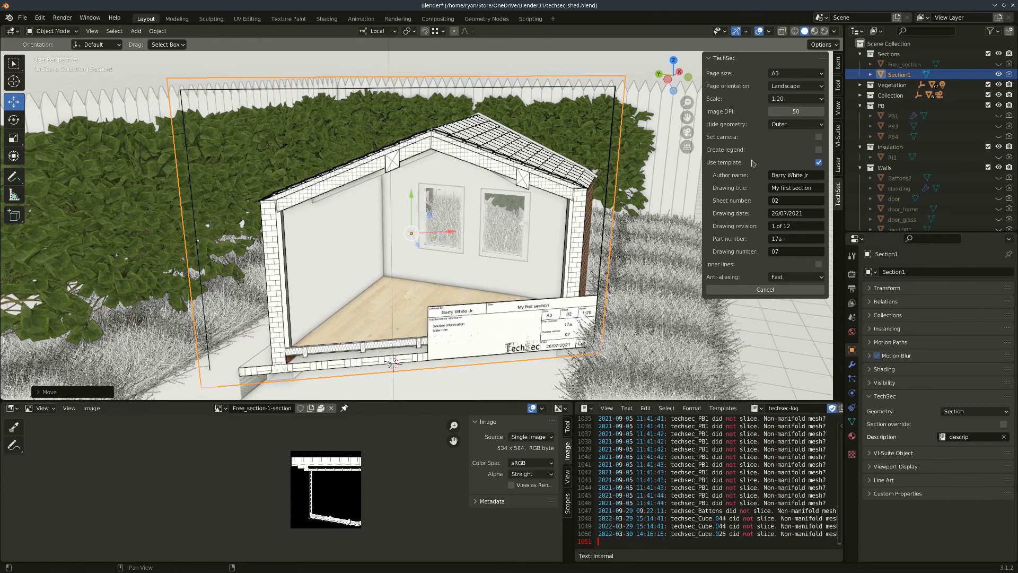
# Untick Use template to remove the title block
pyautogui.click(819, 162)
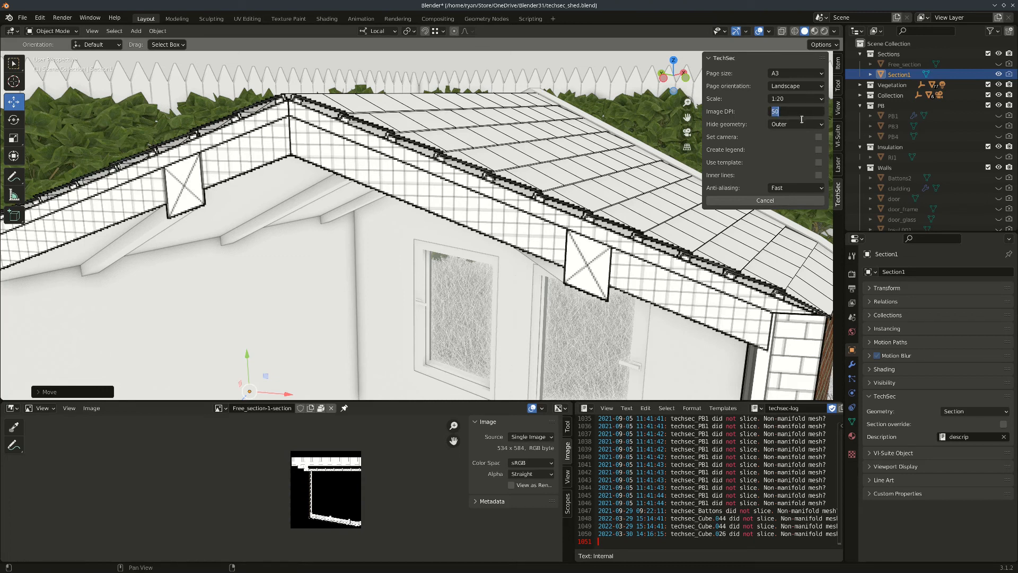
# Set Image DPI to 200, then change it back to 50
pyautogui.write('200')
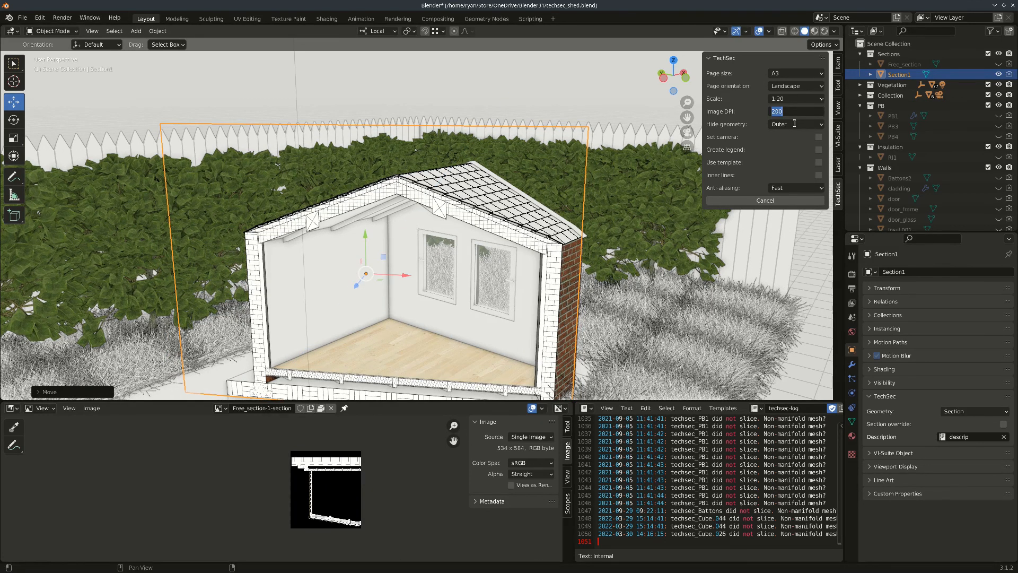
pyautogui.write('50')
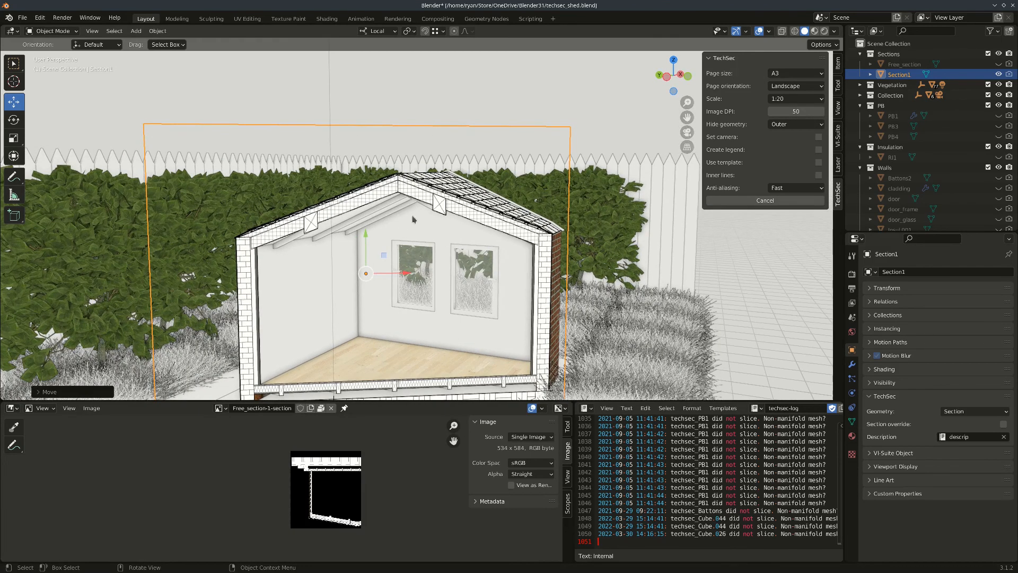
pyautogui.moveTo(486, 276)
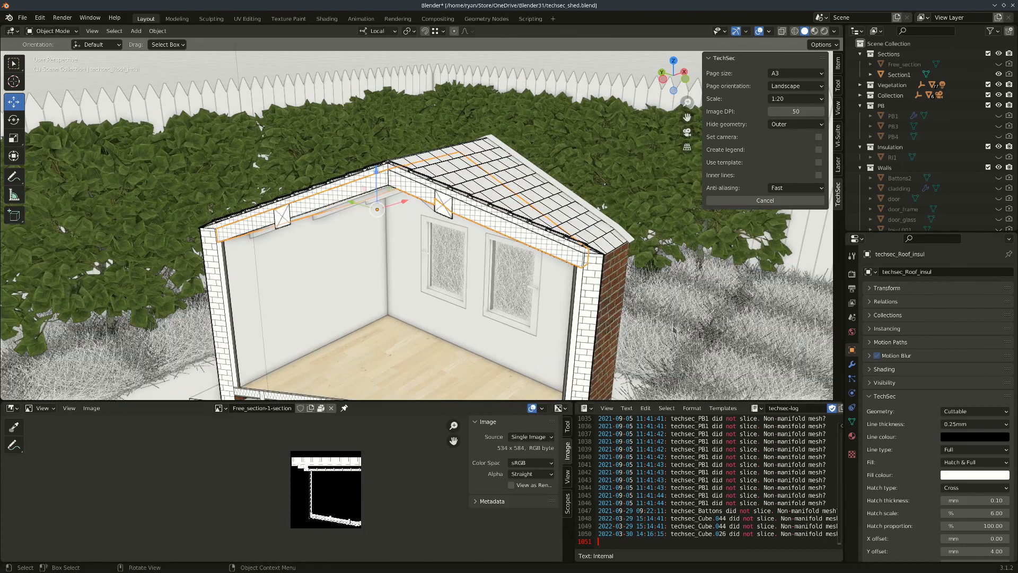
# Choose Triple lines as the roof insulation's hatch pattern
pyautogui.click(973, 487)
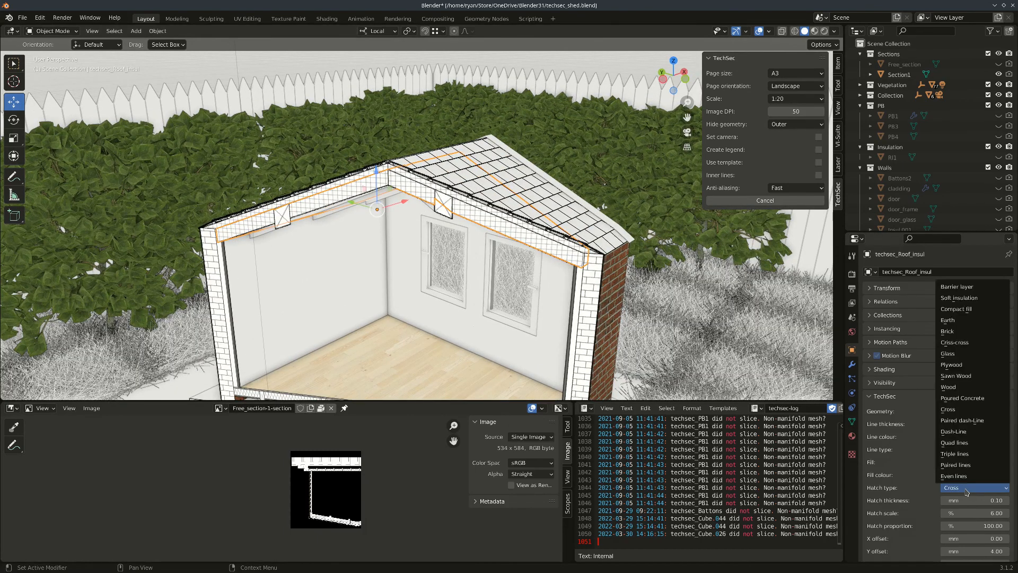
pyautogui.moveTo(955, 454)
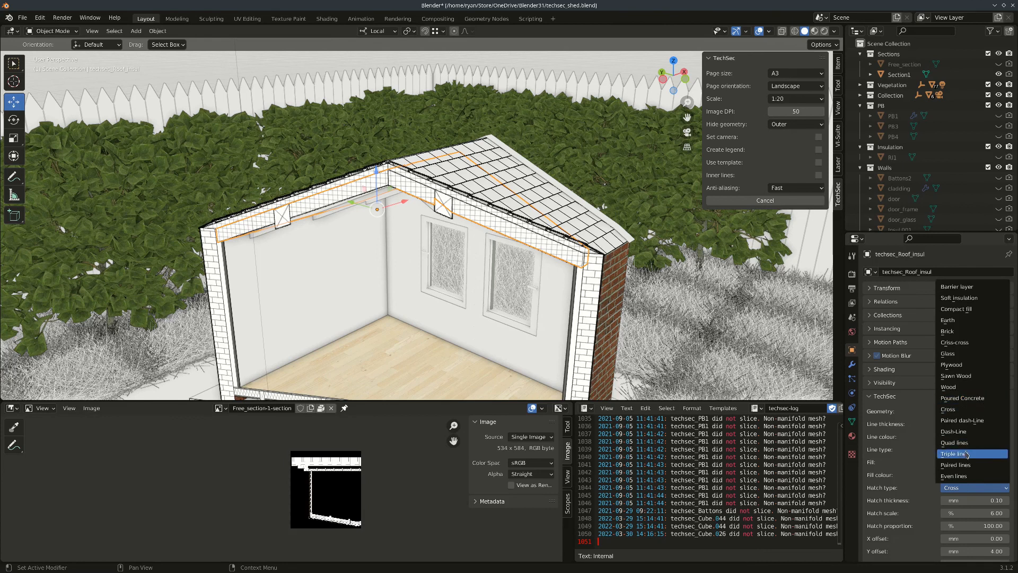
pyautogui.click(955, 454)
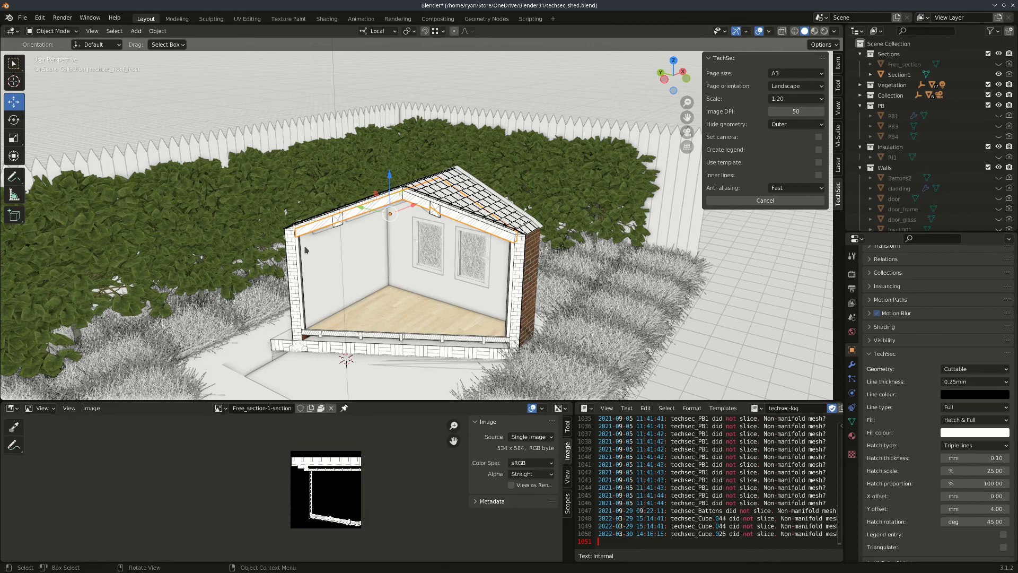
pyautogui.moveTo(488, 255)
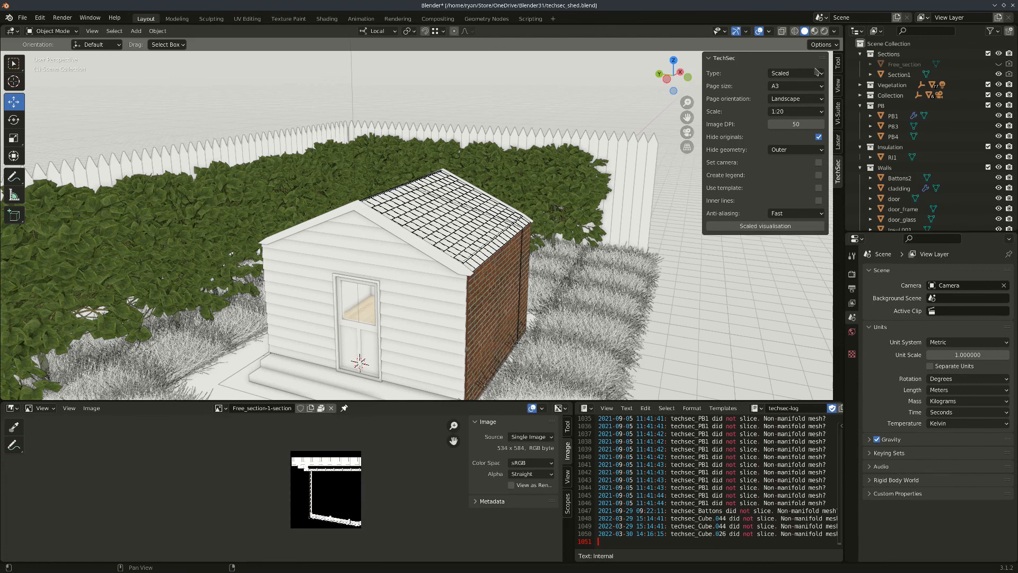
# Change the TechSec section type from Scaled to Free
pyautogui.click(793, 73)
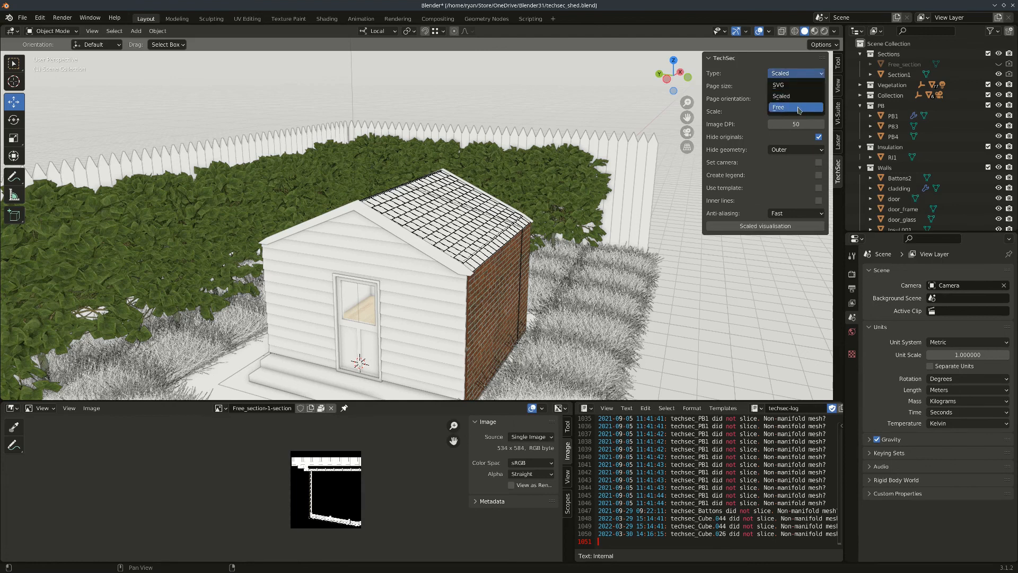
pyautogui.click(778, 107)
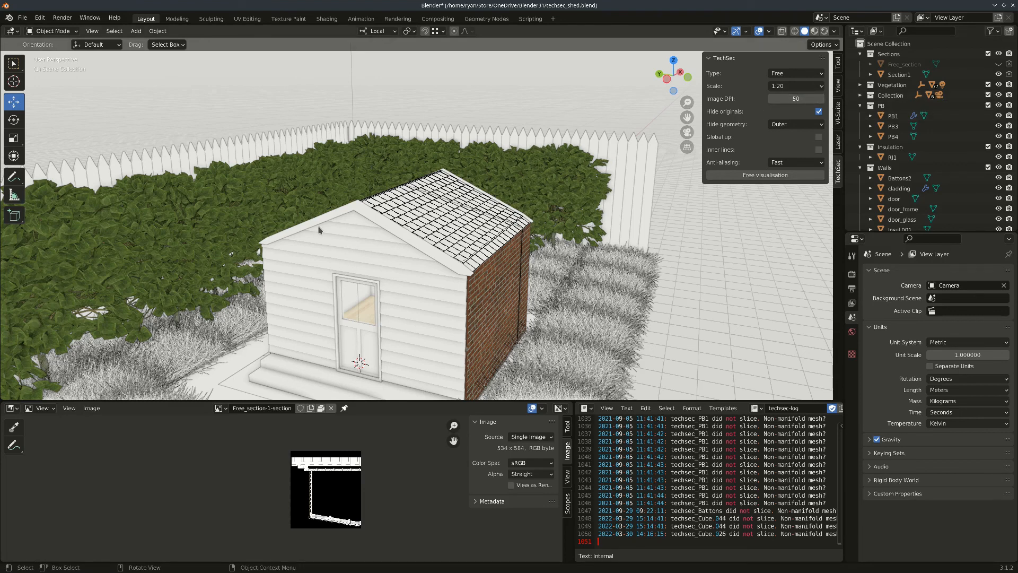
pyautogui.moveTo(423, 197)
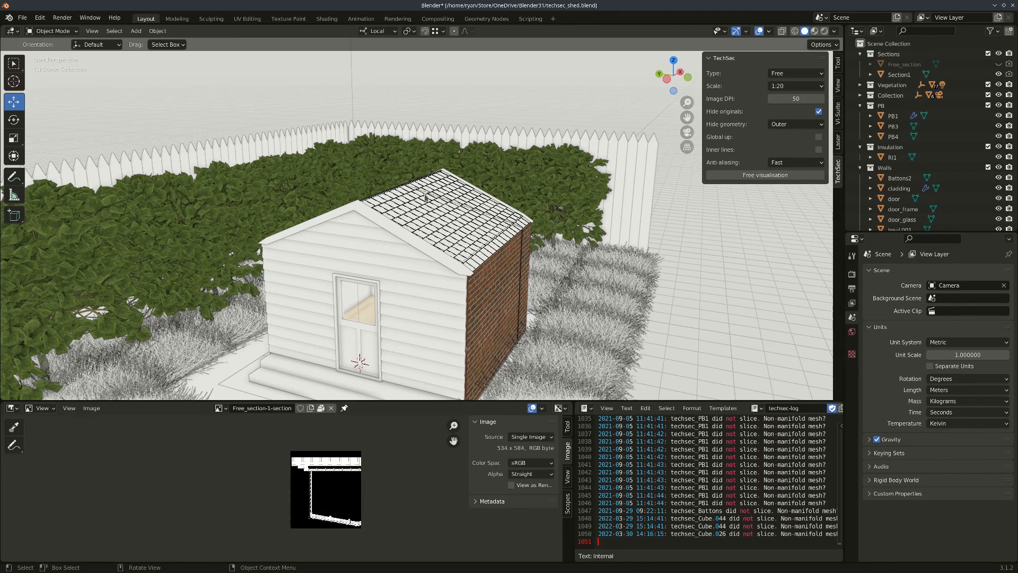
pyautogui.moveTo(562, 220)
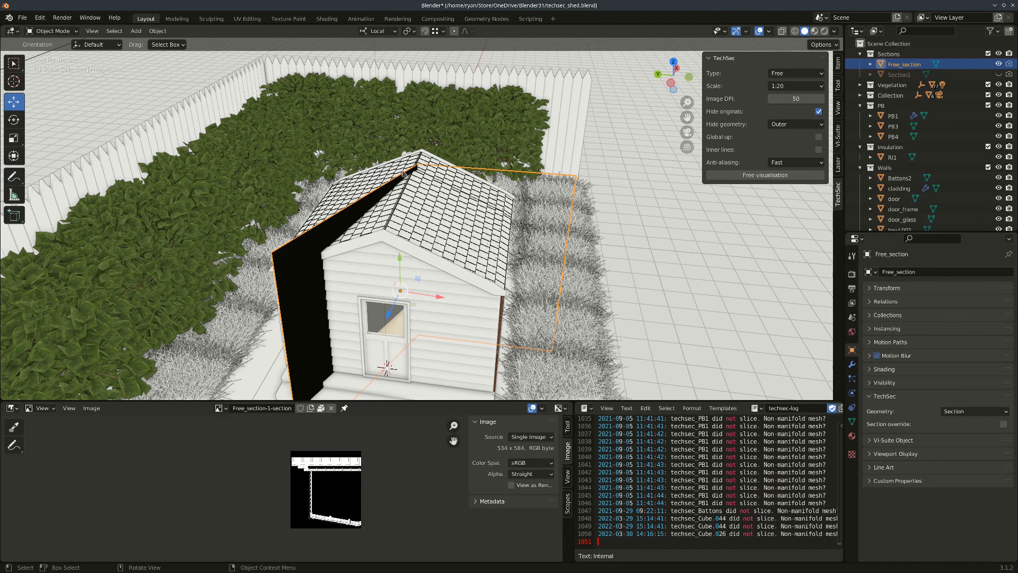
pyautogui.moveTo(425, 261)
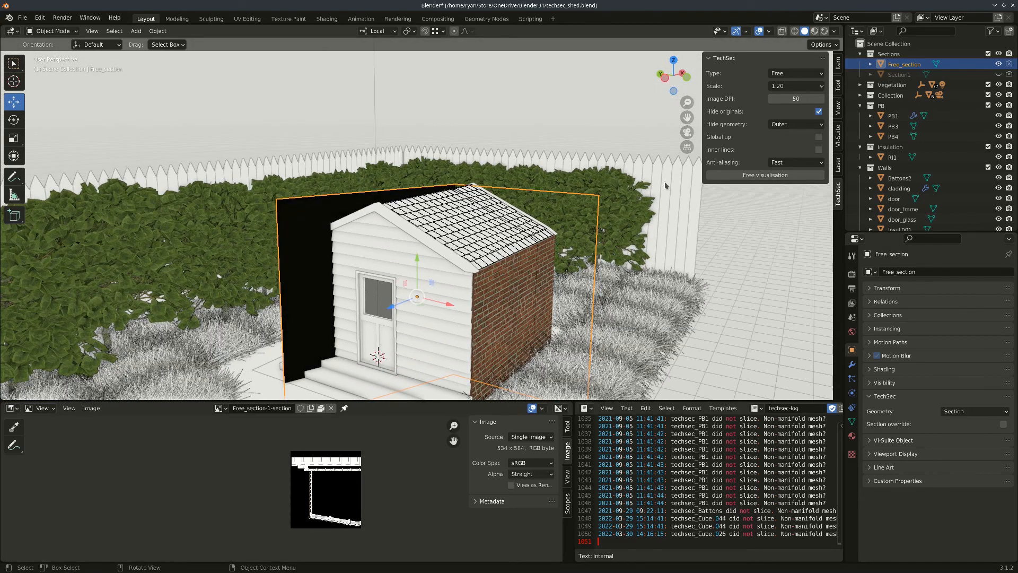
# Launch Free visualisation to slice the shed with the kinked plane
pyautogui.click(765, 174)
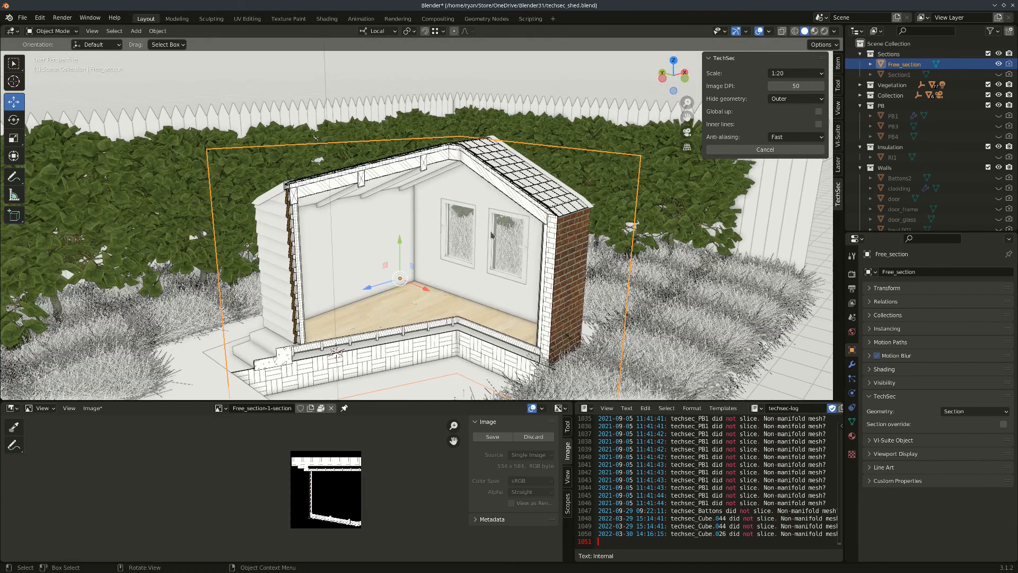
pyautogui.moveTo(419, 268)
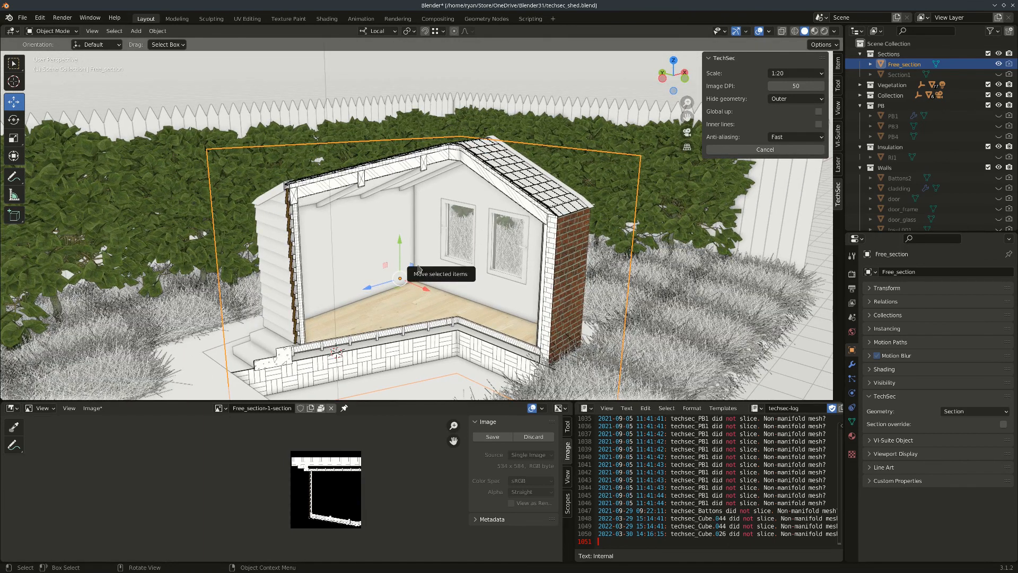
pyautogui.moveTo(683, 199)
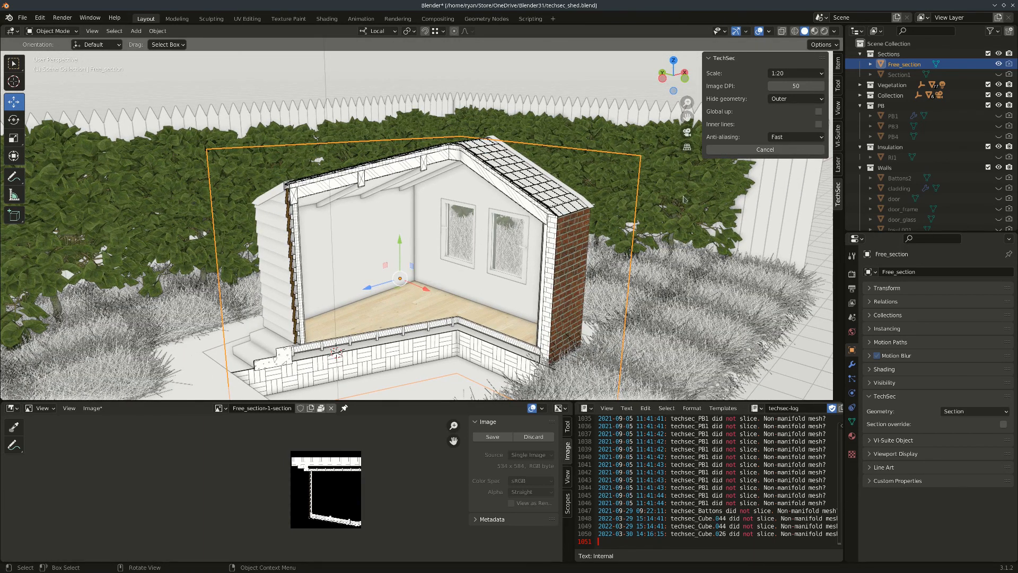
pyautogui.moveTo(441, 341)
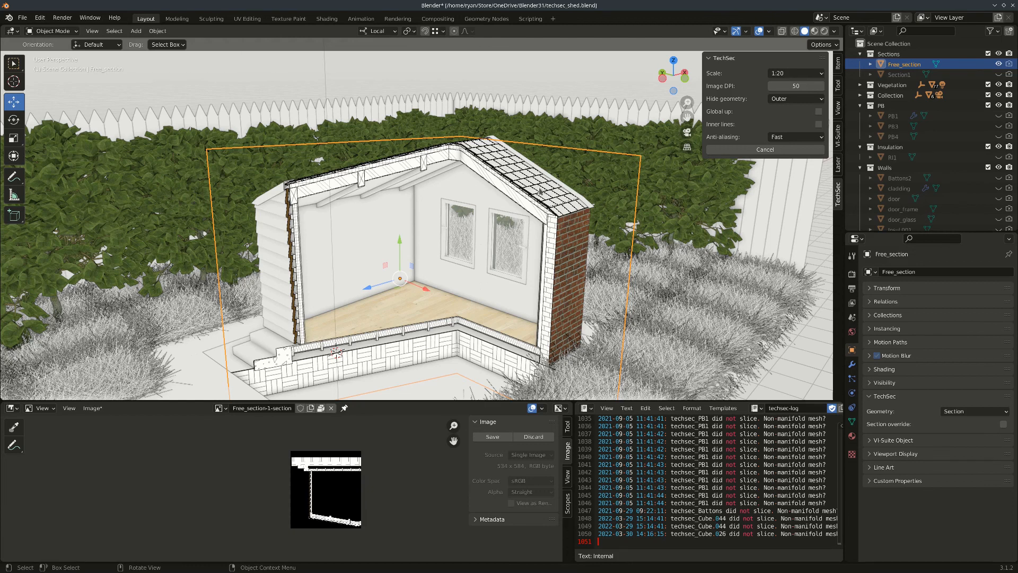
pyautogui.moveTo(404, 380)
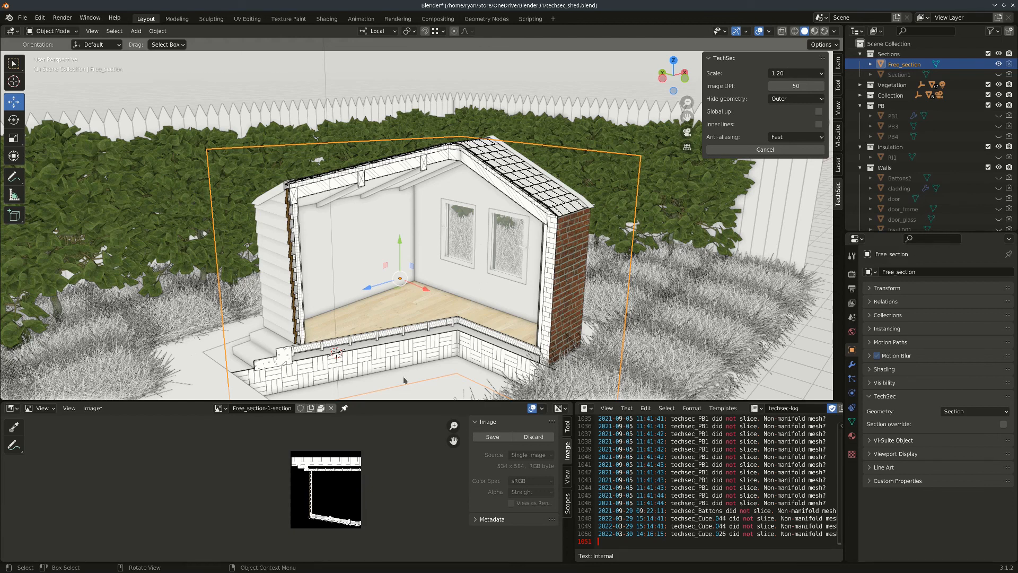
pyautogui.moveTo(304, 191)
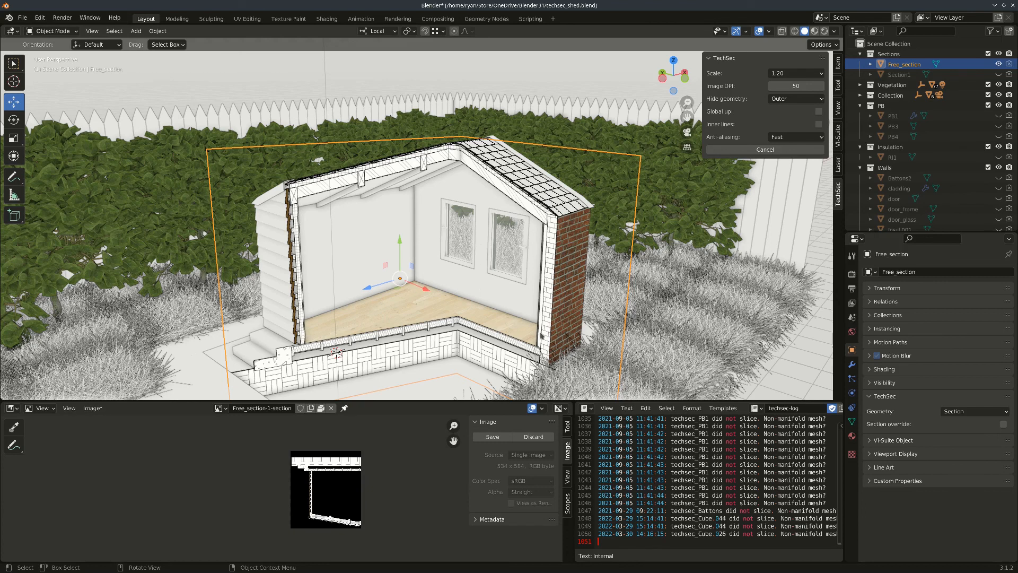
pyautogui.moveTo(611, 216)
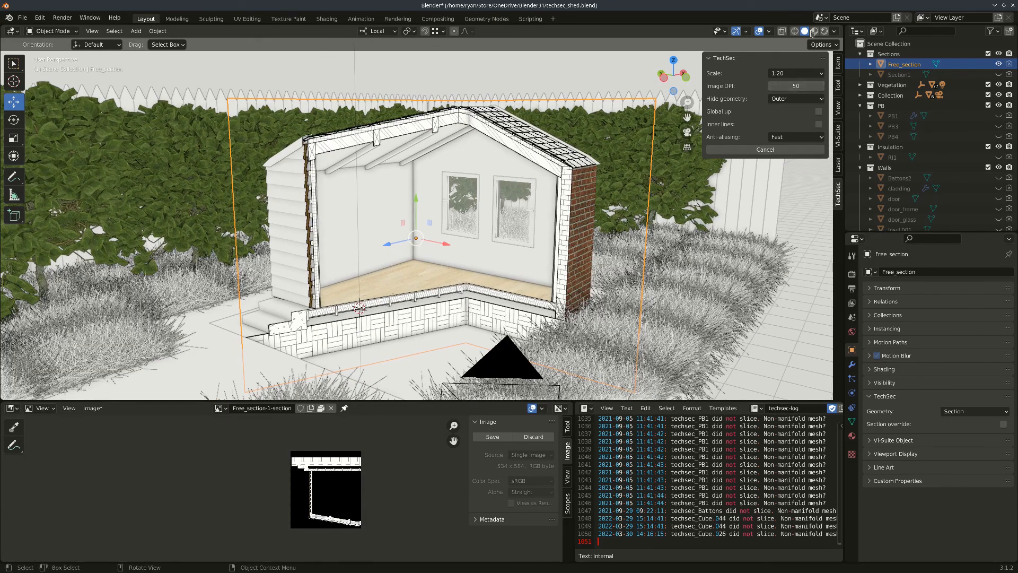
# Switch the viewport to Rendered shading to preview the sectioned shed
pyautogui.click(810, 31)
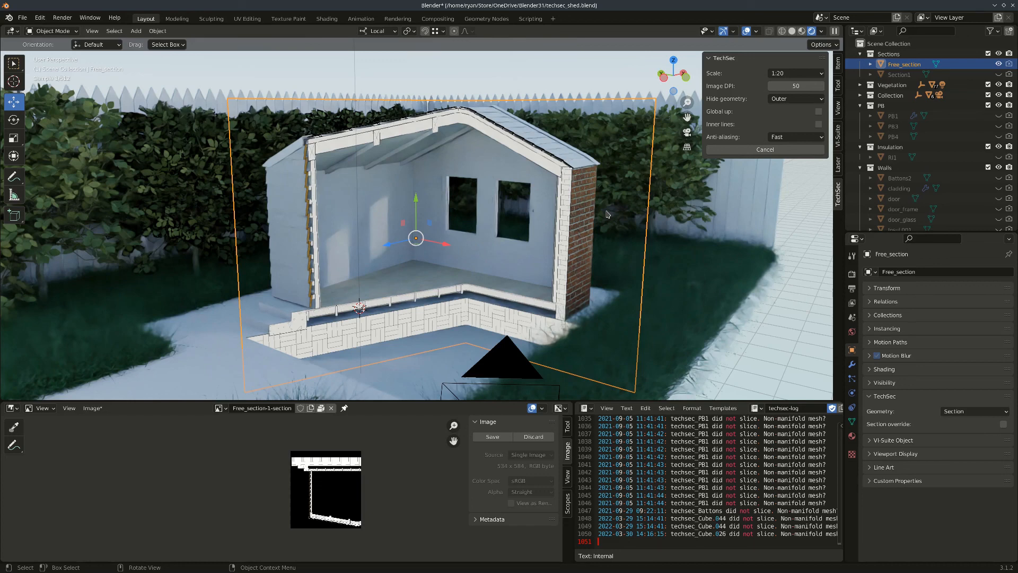
pyautogui.moveTo(485, 191)
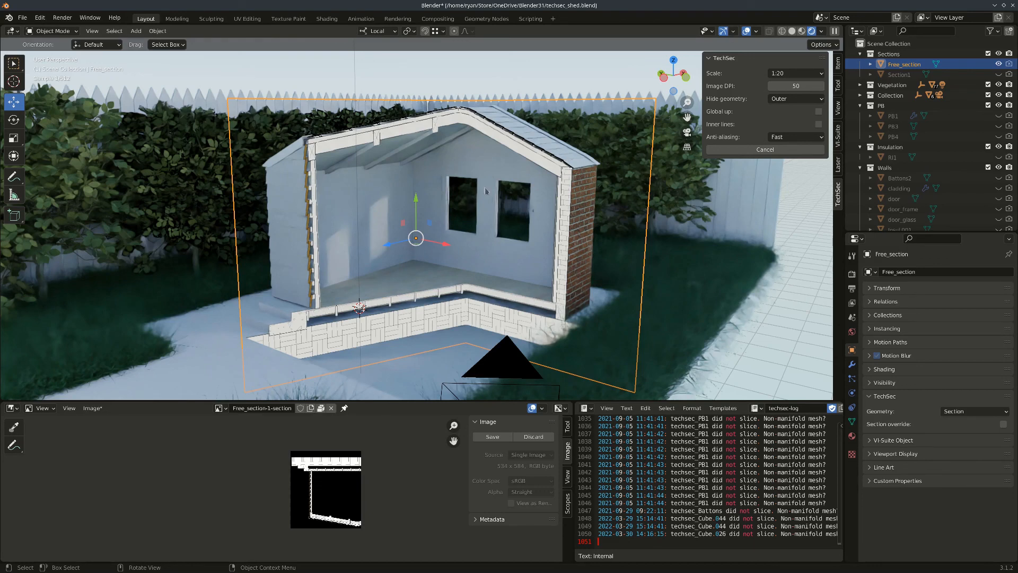
pyautogui.moveTo(476, 181)
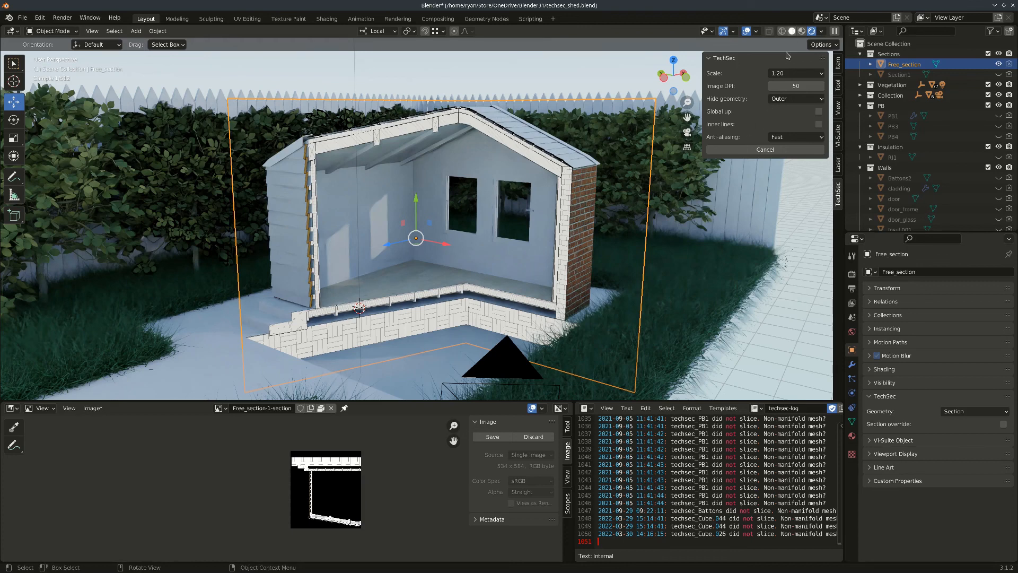
pyautogui.moveTo(656, 206)
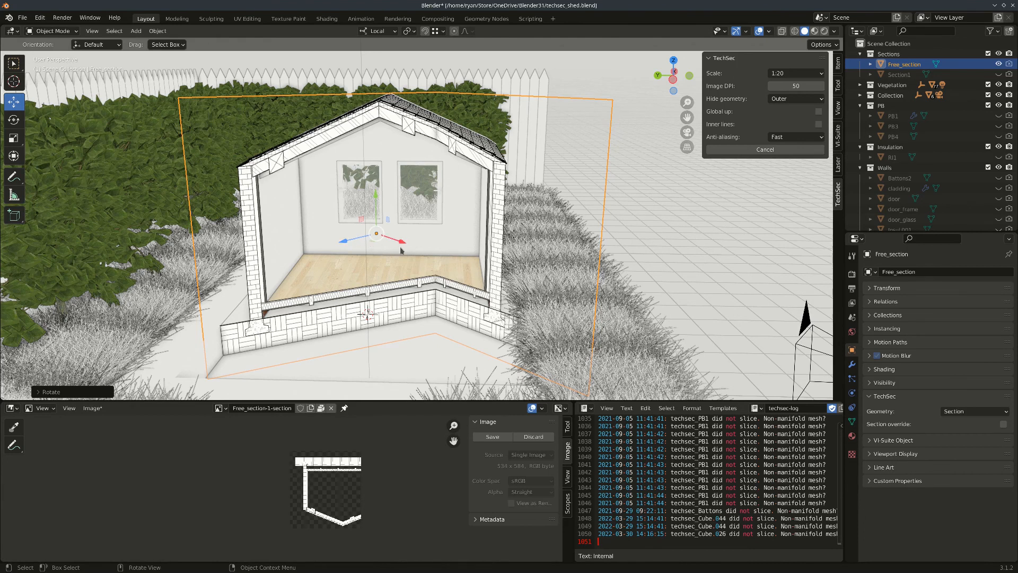
# Rotate the Free_section plane and scale it up
pyautogui.press('g')
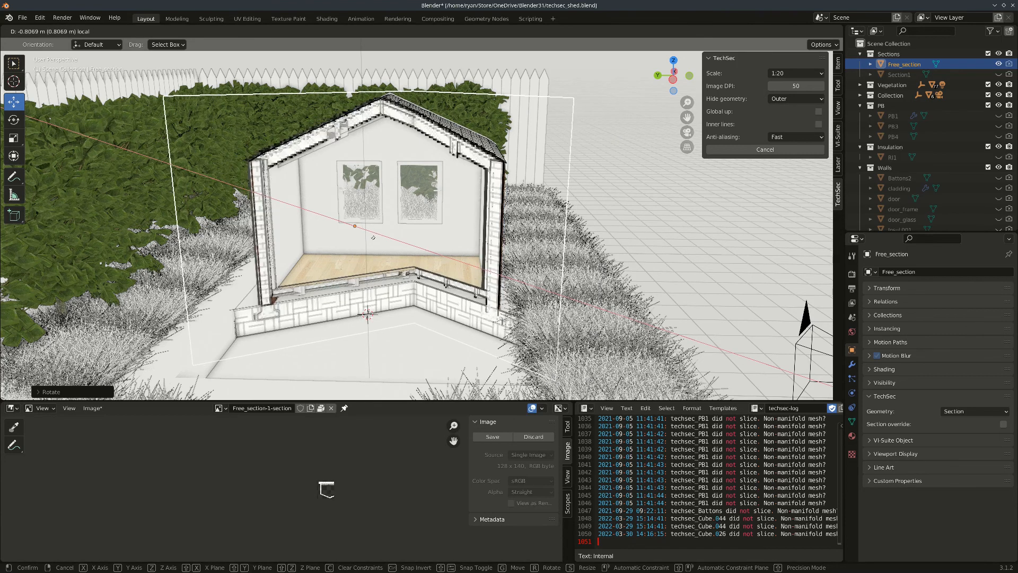
pyautogui.moveTo(408, 242)
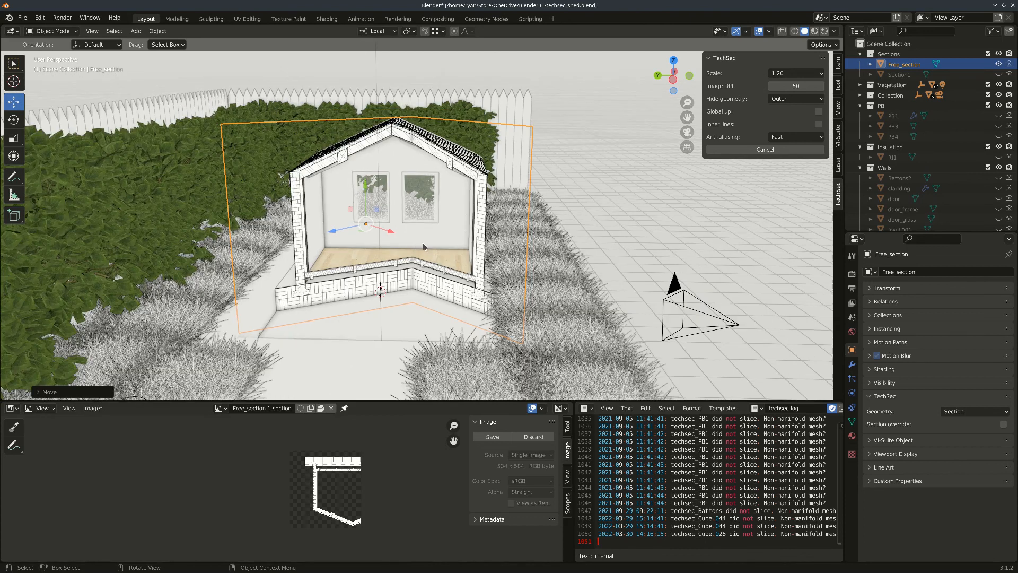
pyautogui.press('s')
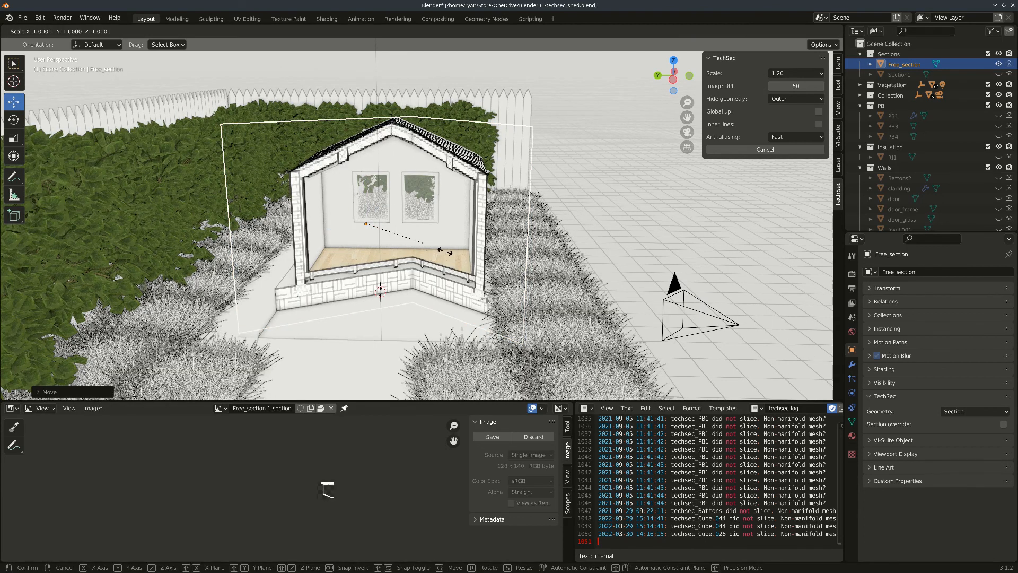
pyautogui.moveTo(449, 253)
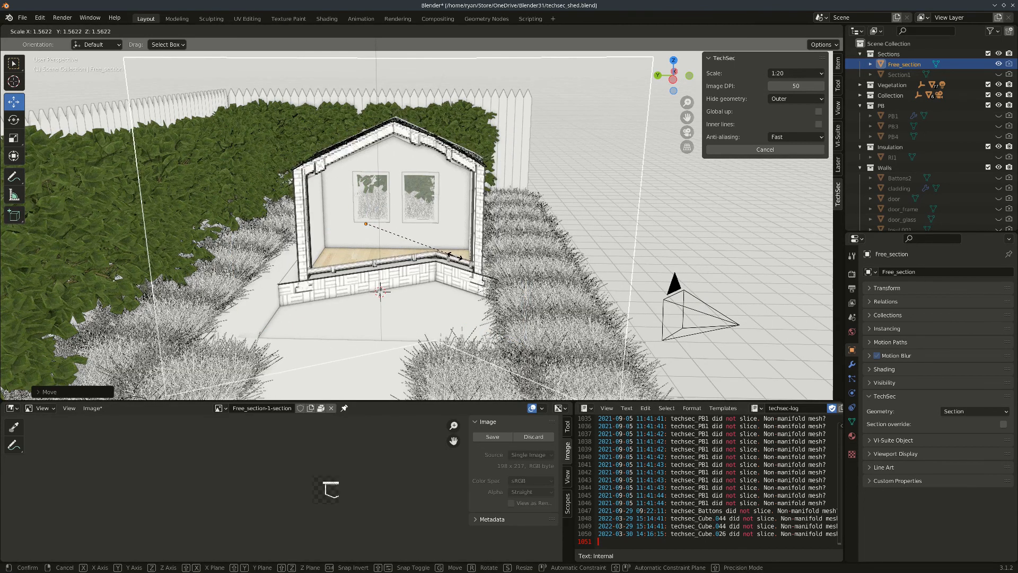